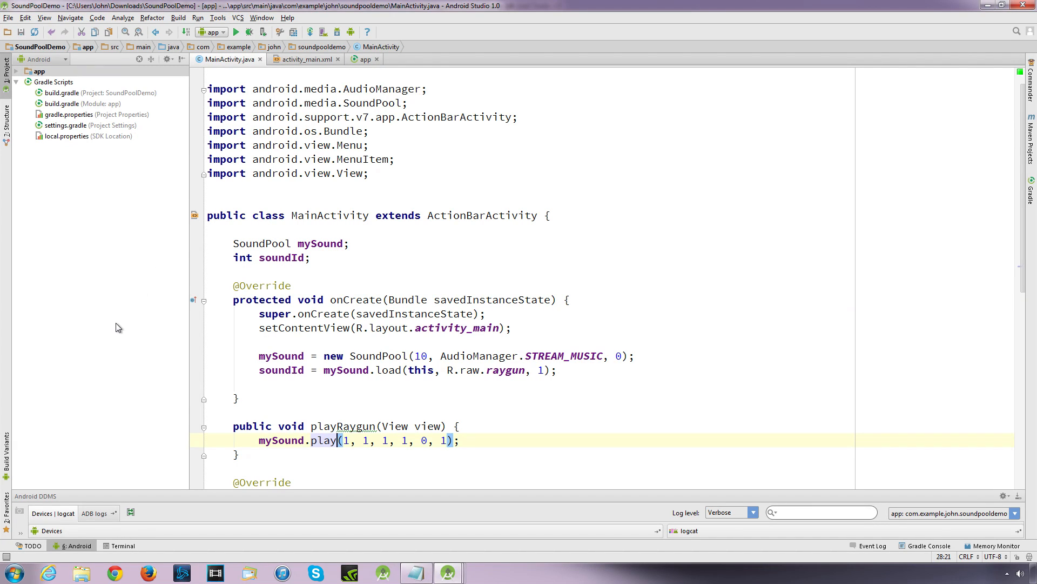
mouse_move(132, 335)
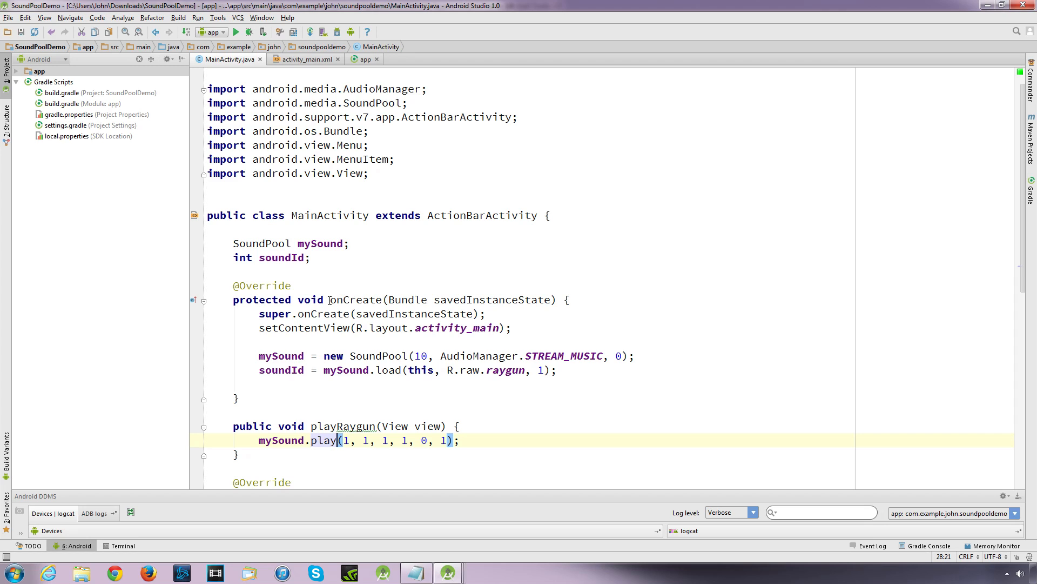
mouse_move(346, 257)
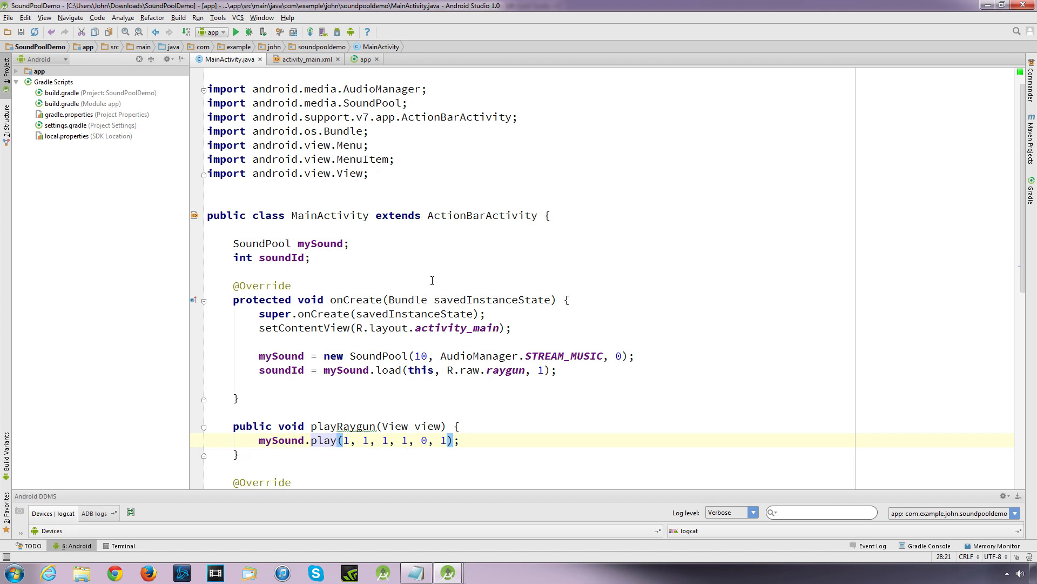
mouse_move(515, 283)
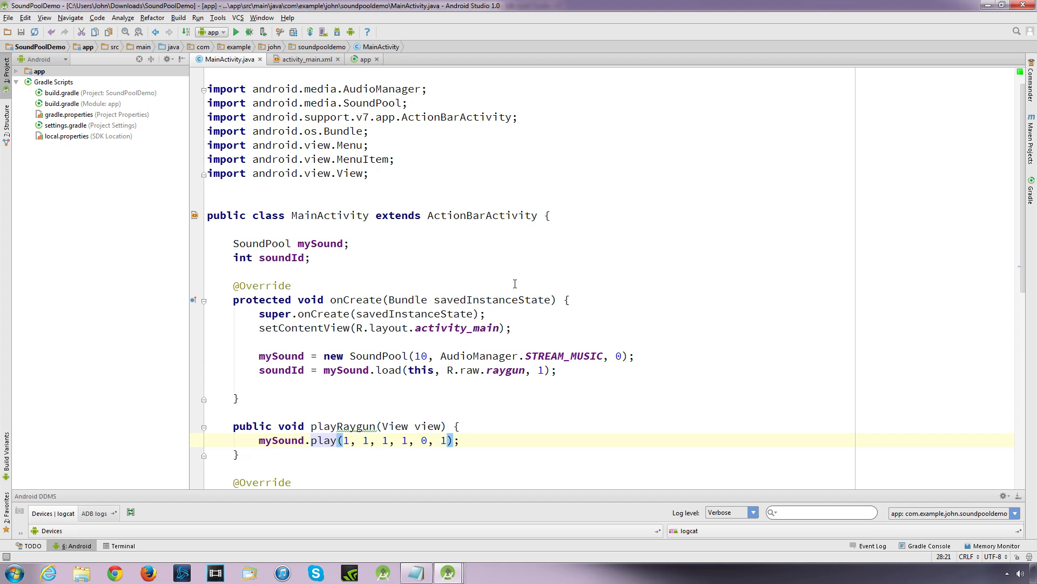
mouse_move(499, 340)
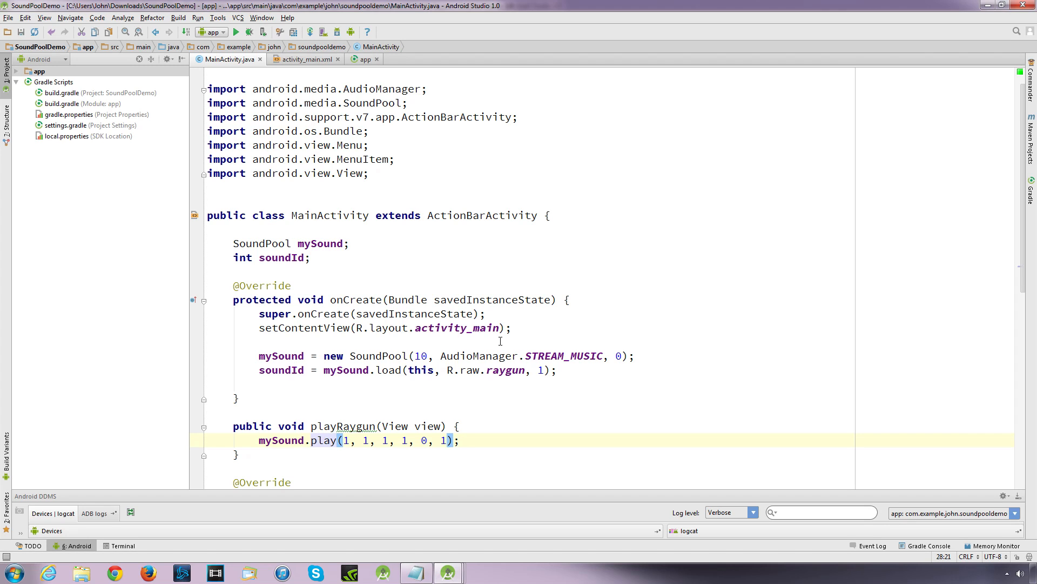
mouse_move(479, 343)
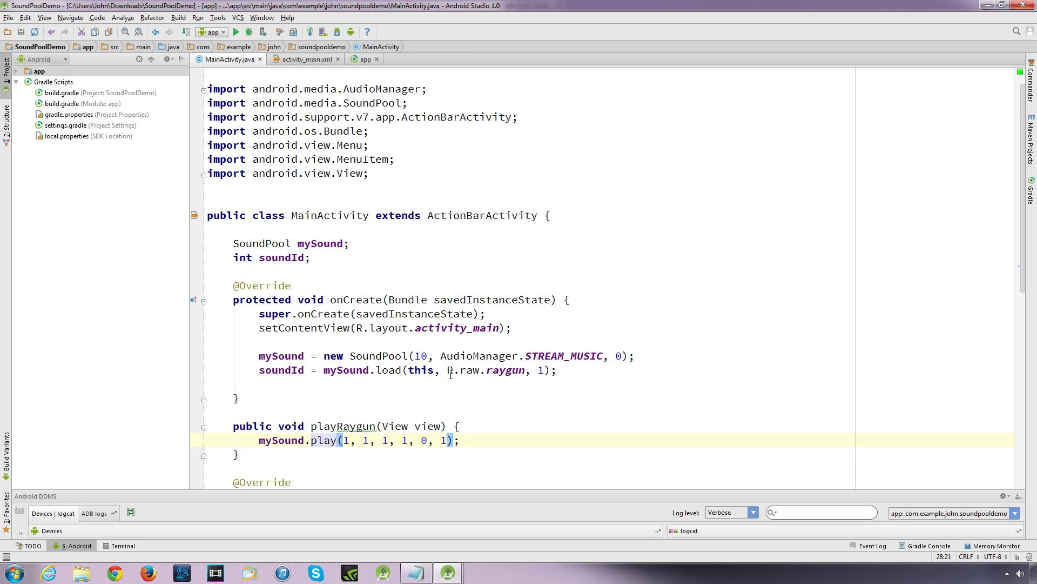
mouse_move(470, 383)
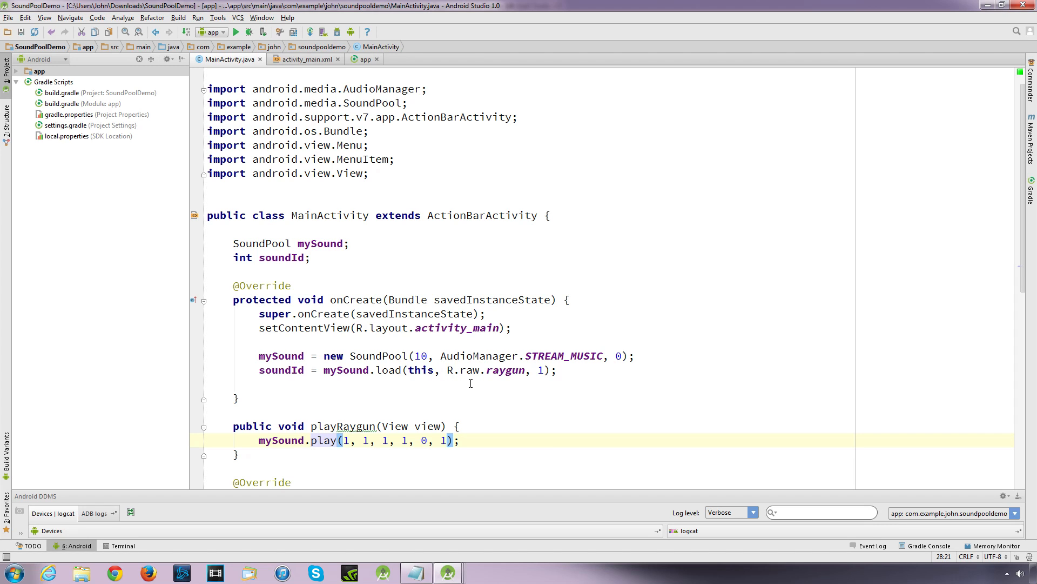
mouse_move(447, 370)
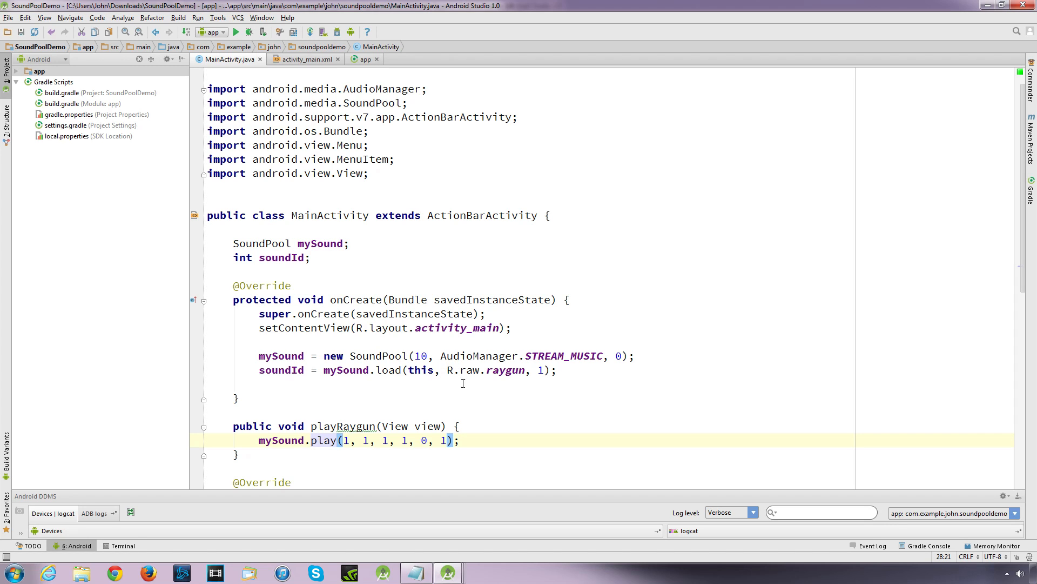
mouse_move(467, 389)
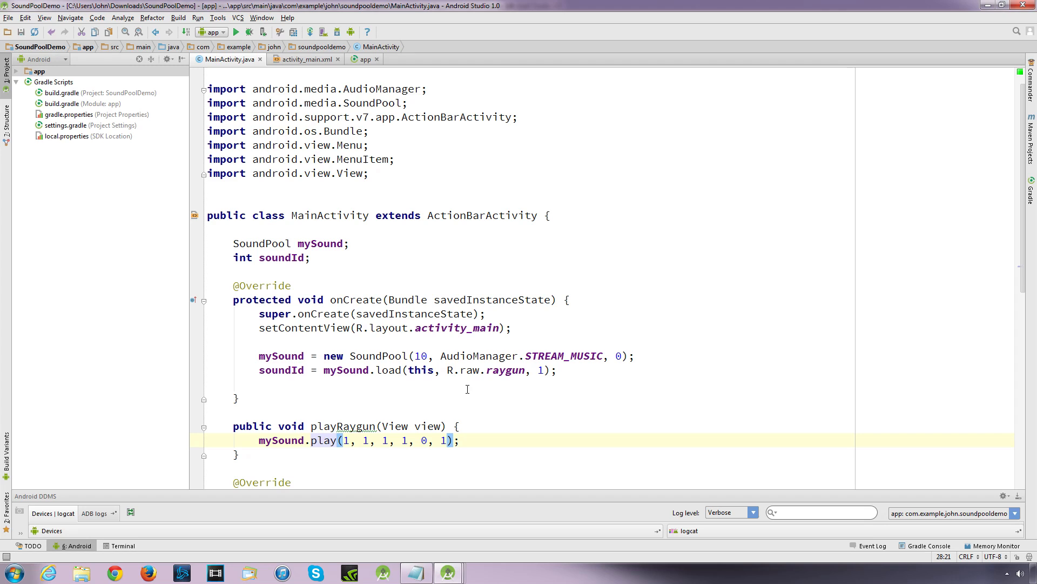
mouse_move(464, 356)
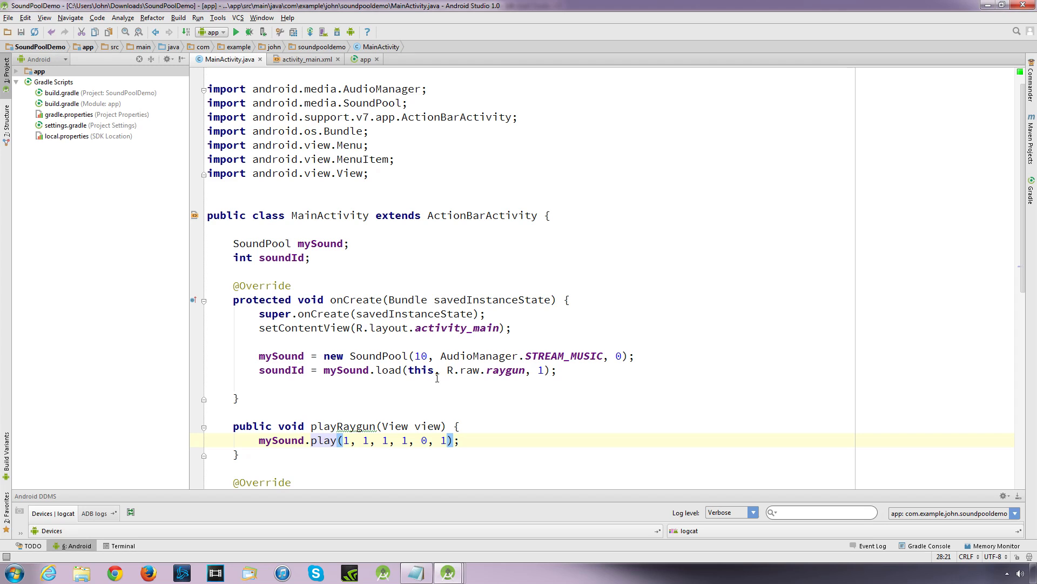
mouse_move(436, 325)
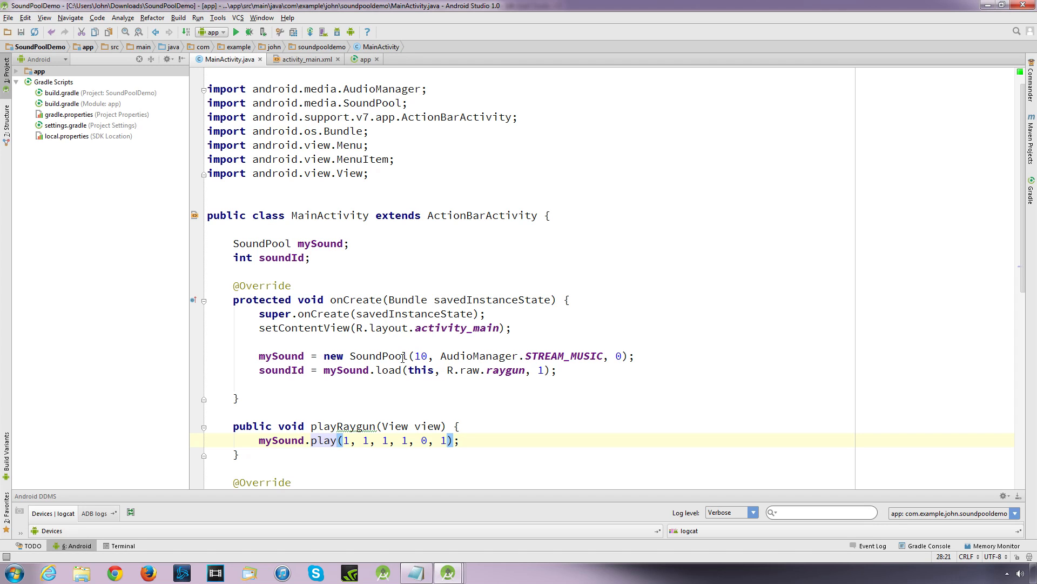
mouse_move(400, 370)
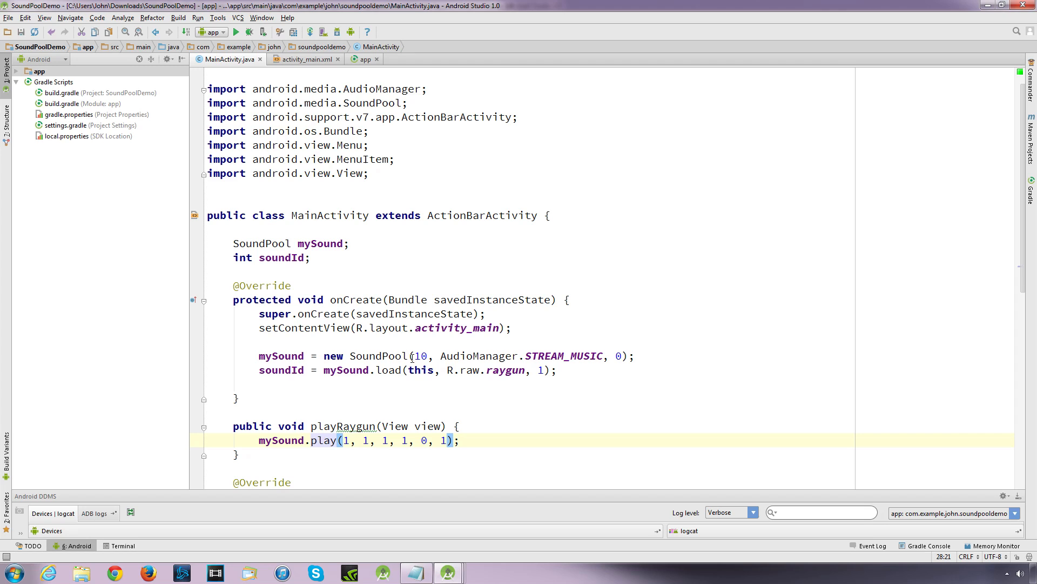
mouse_move(408, 362)
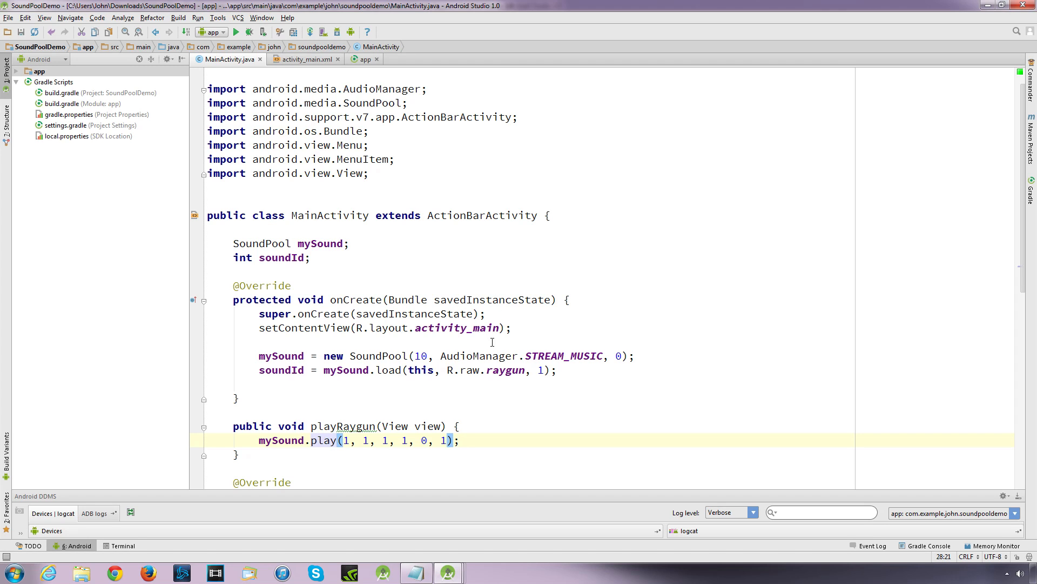
mouse_move(477, 352)
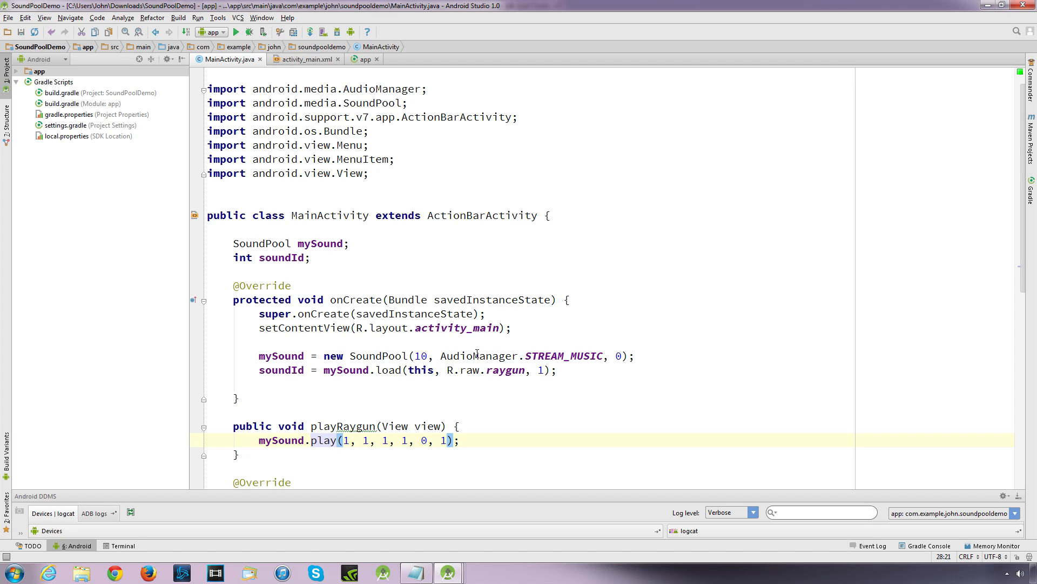
mouse_move(488, 381)
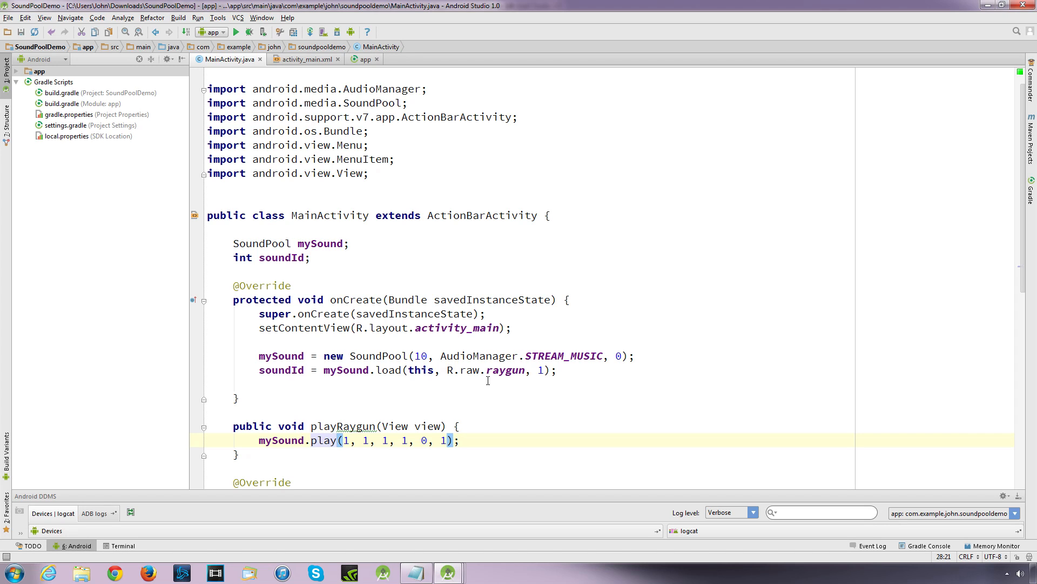
mouse_move(474, 375)
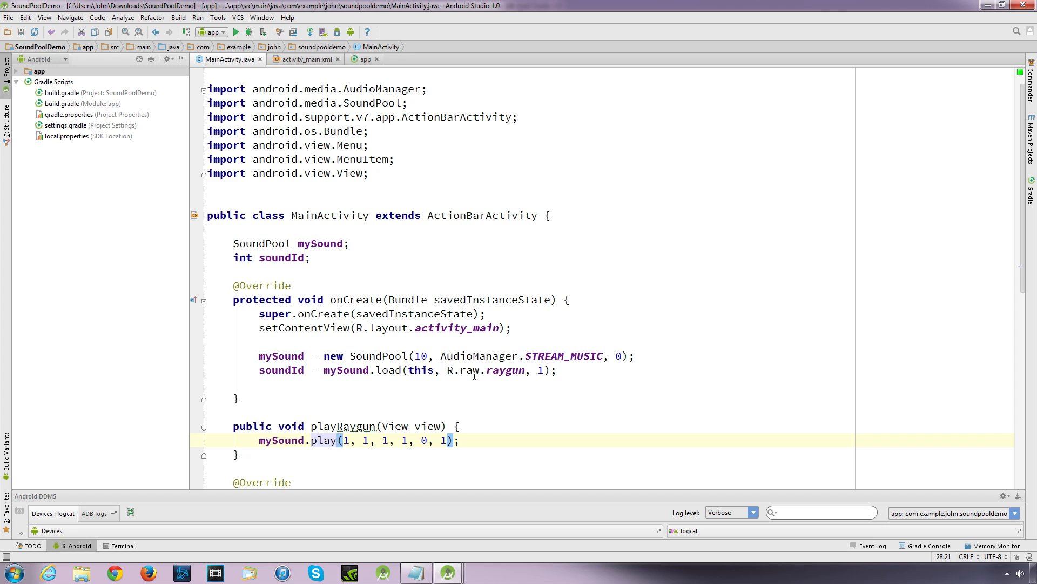
mouse_move(464, 346)
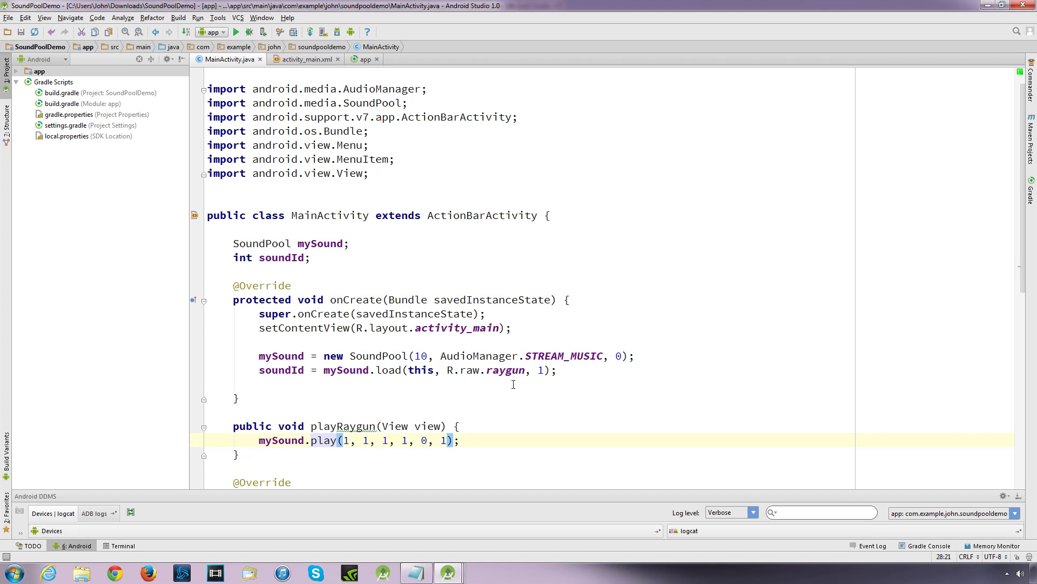
mouse_move(447, 358)
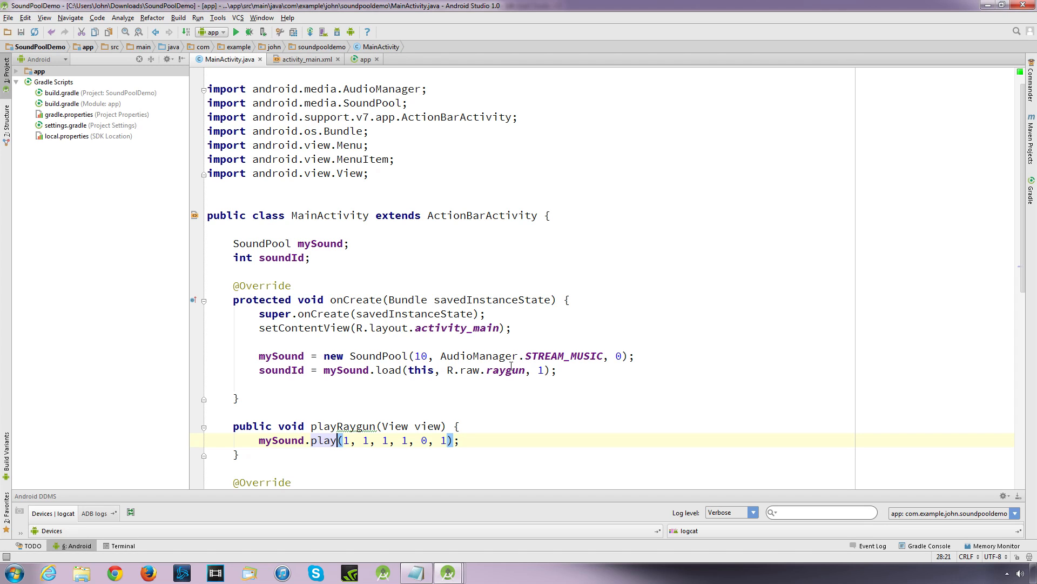
mouse_move(529, 370)
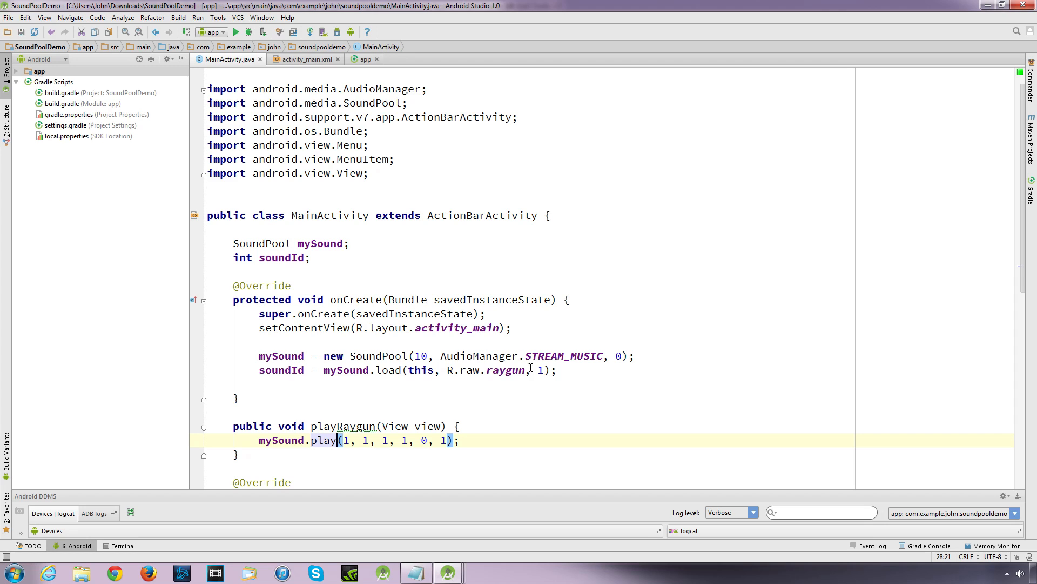
mouse_move(449, 361)
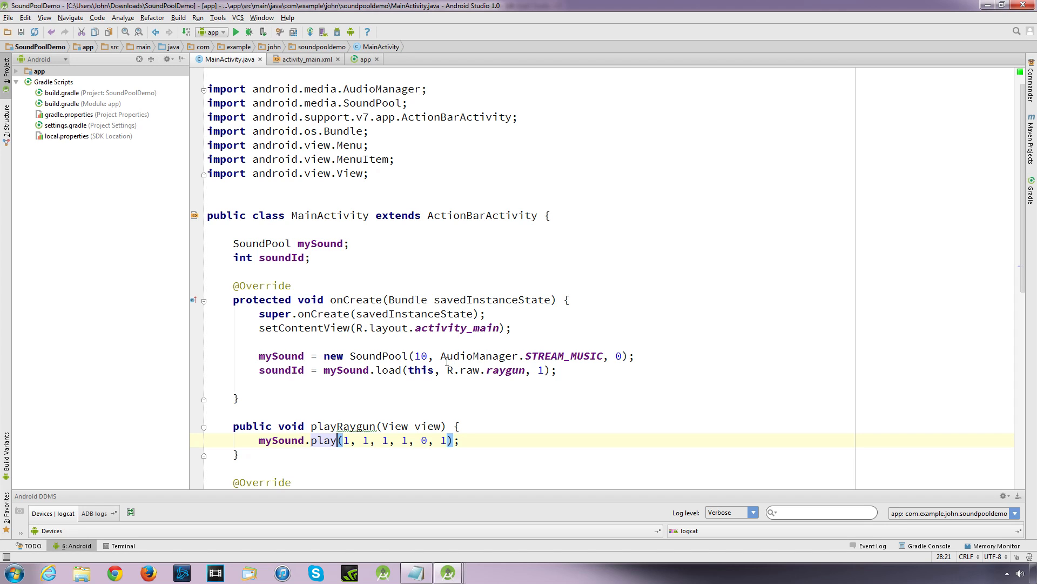
mouse_move(432, 371)
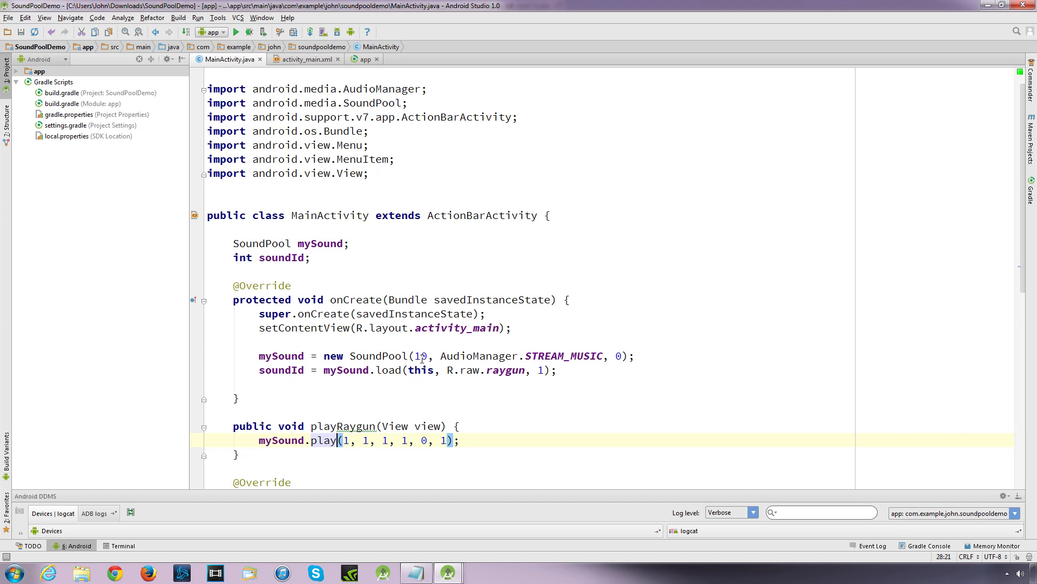
mouse_move(426, 387)
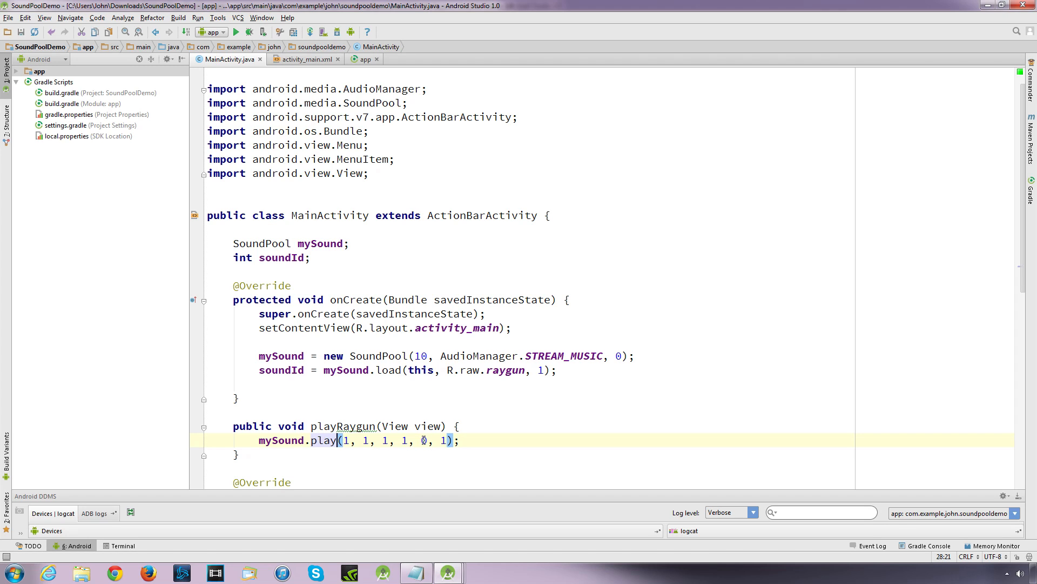
mouse_move(423, 449)
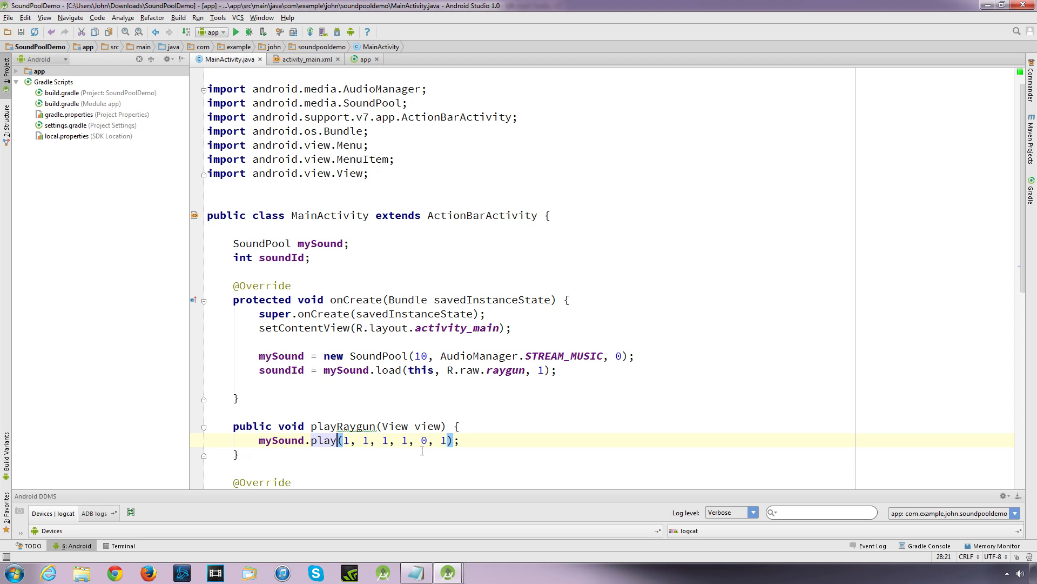
mouse_move(362, 351)
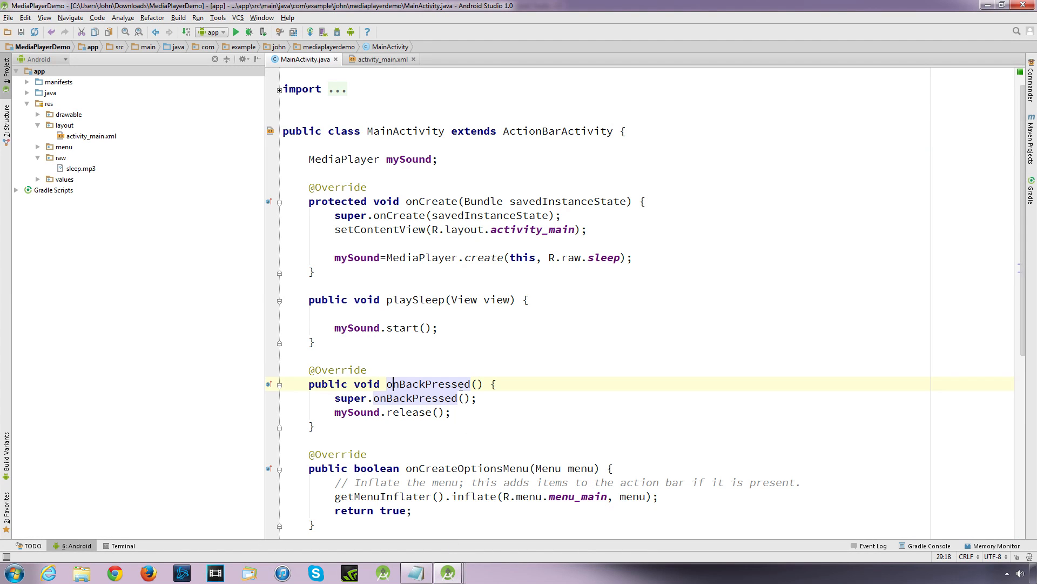
mouse_move(412, 336)
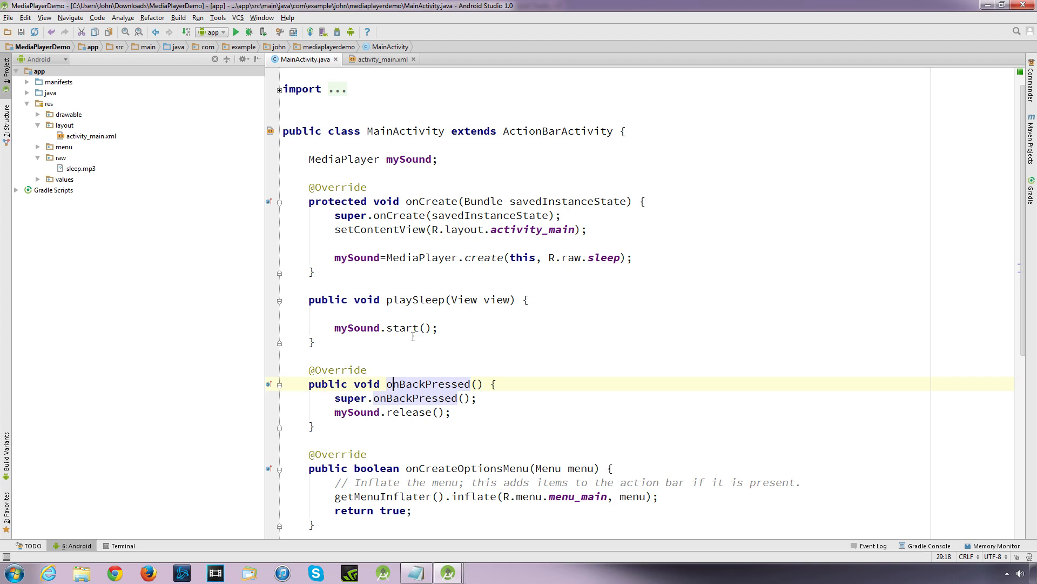
mouse_move(461, 271)
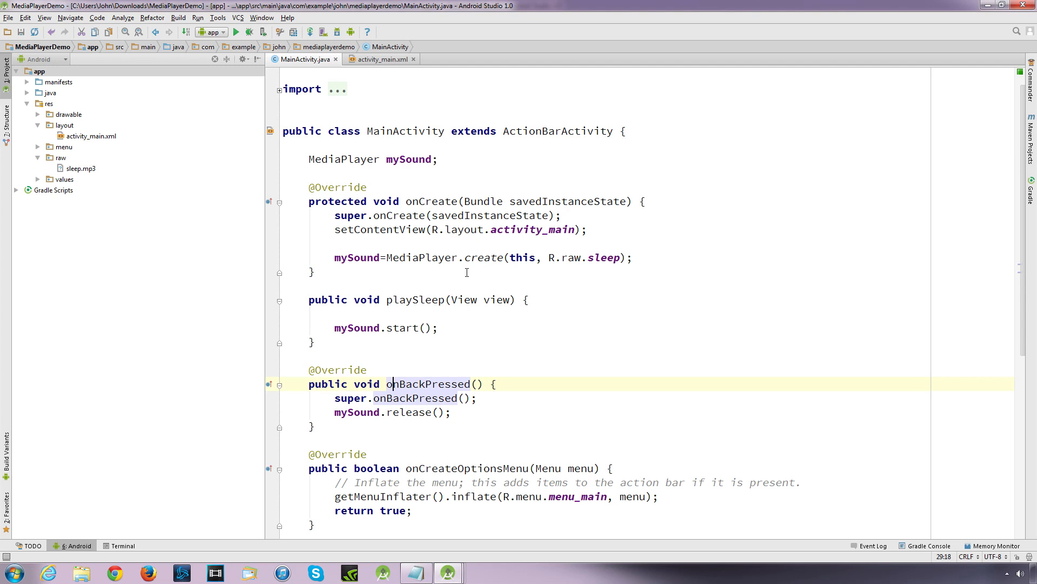
mouse_move(432, 303)
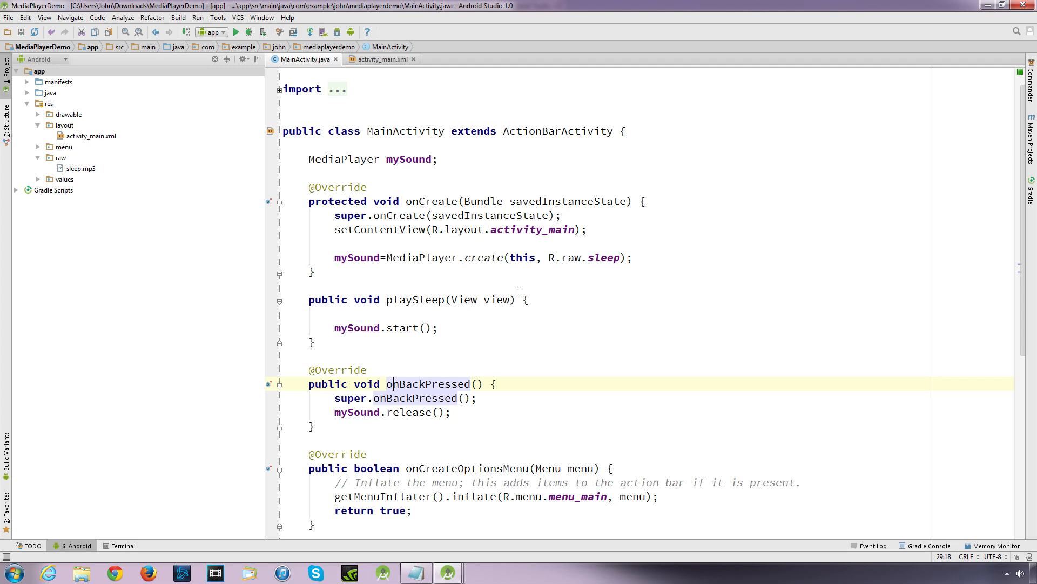
mouse_move(547, 325)
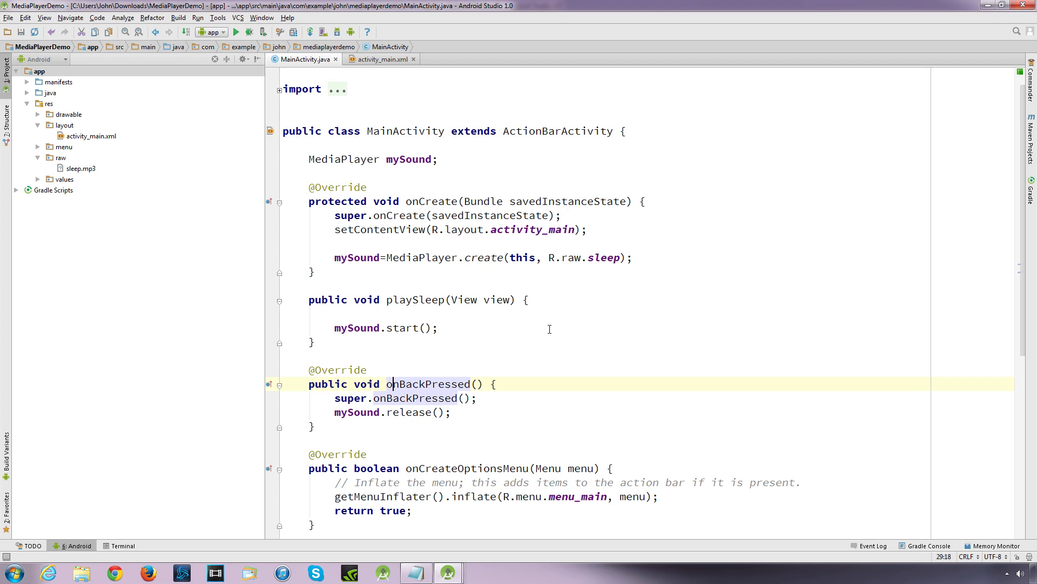
mouse_move(555, 326)
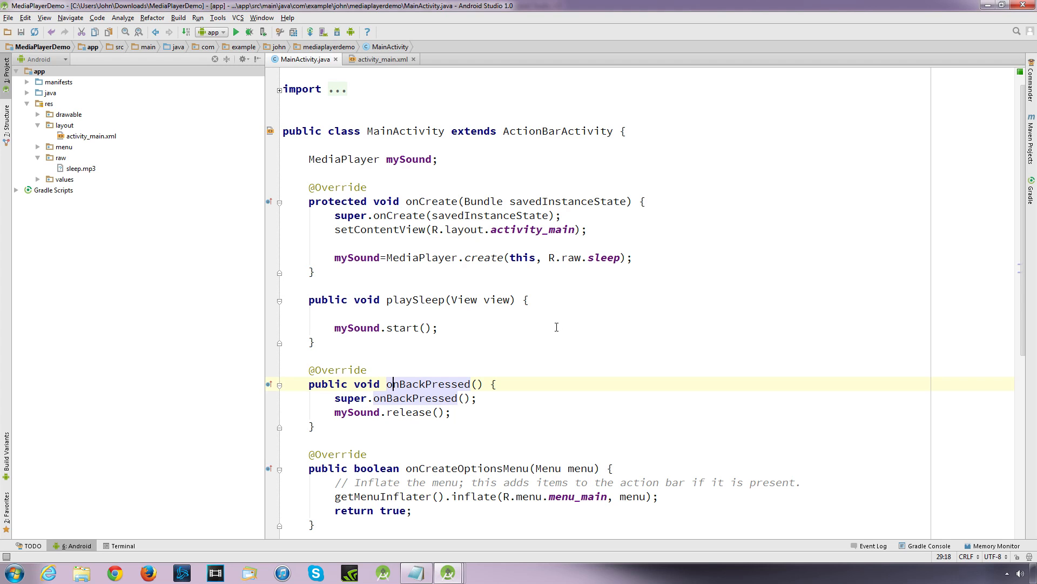
mouse_move(548, 357)
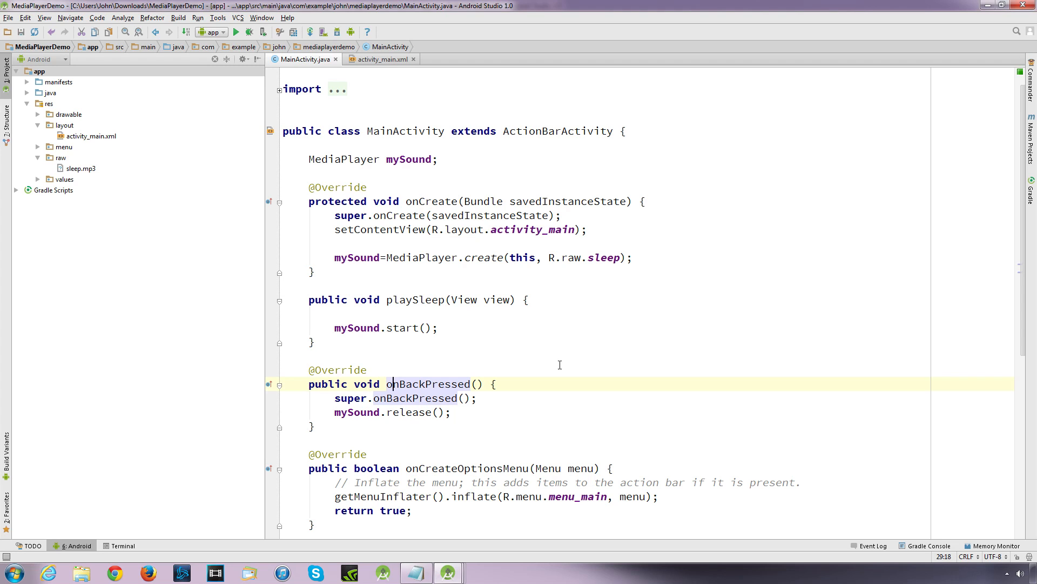
mouse_move(542, 349)
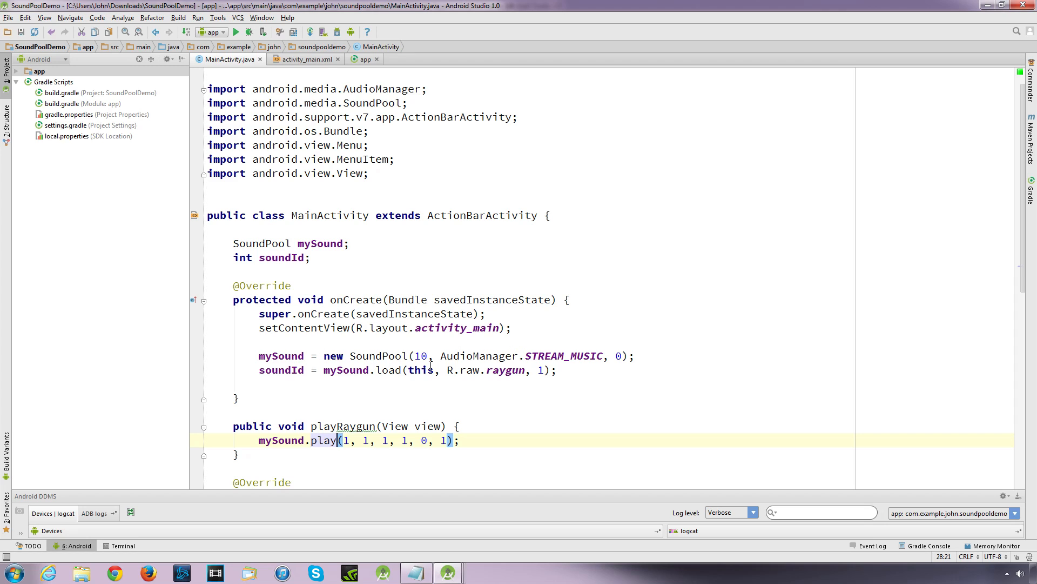
mouse_move(473, 379)
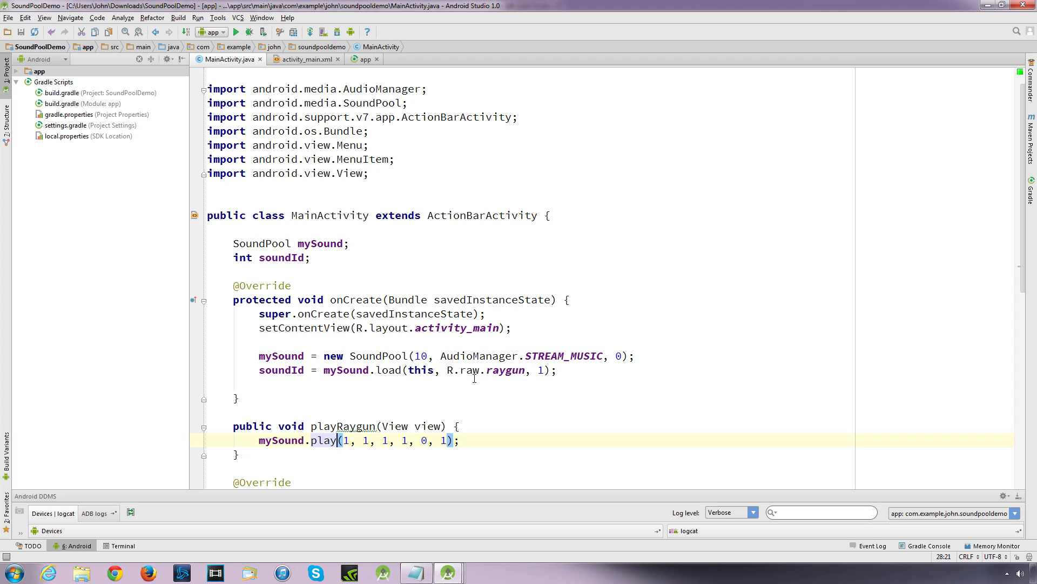
mouse_move(461, 383)
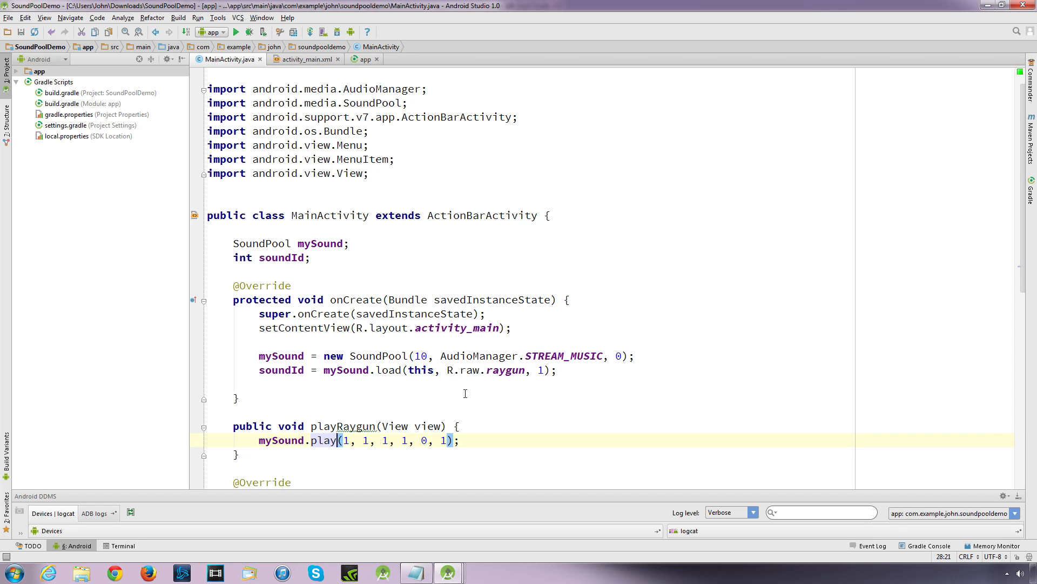
mouse_move(546, 405)
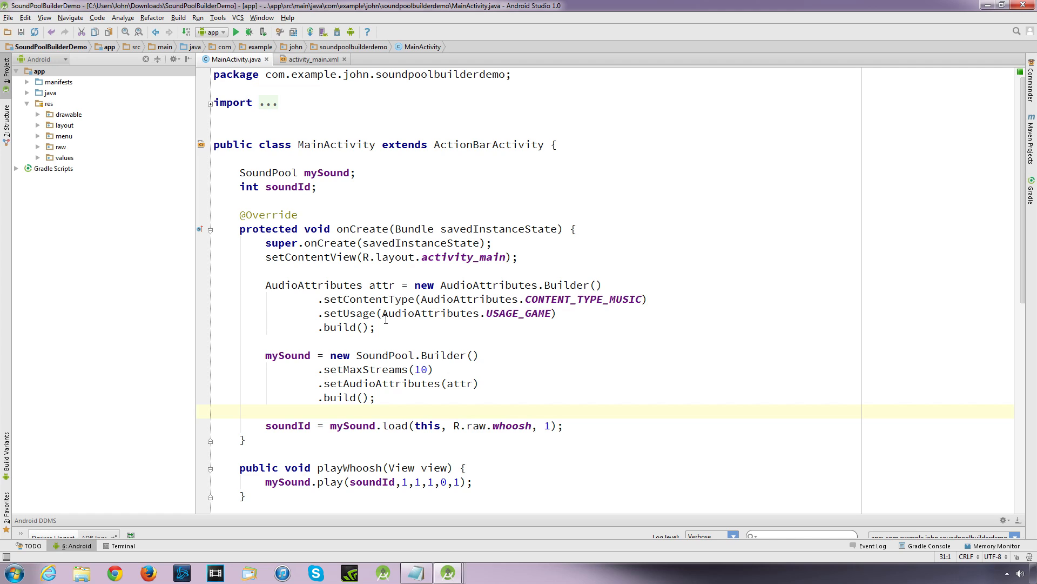
mouse_move(451, 320)
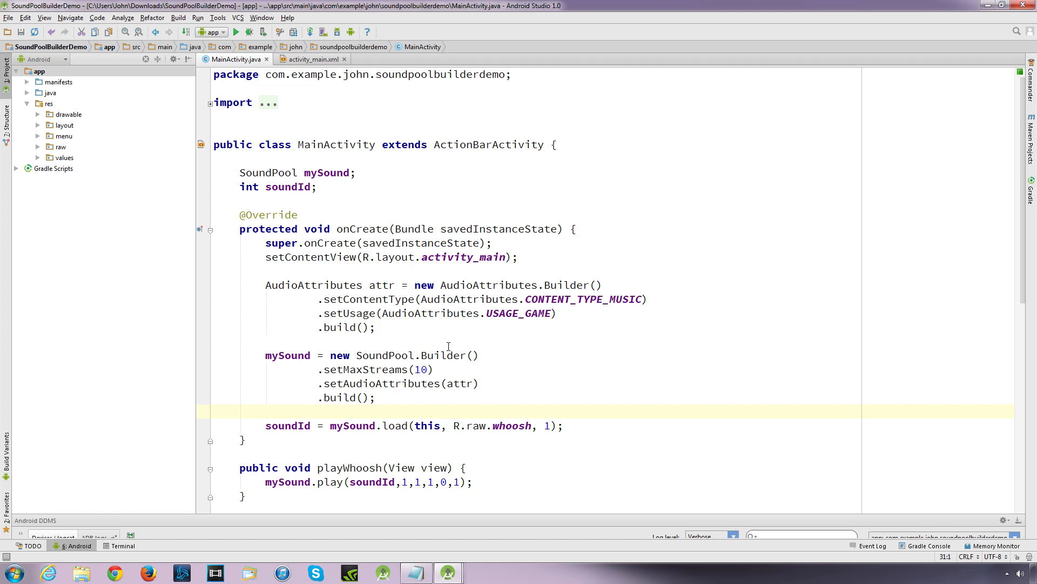
mouse_move(486, 331)
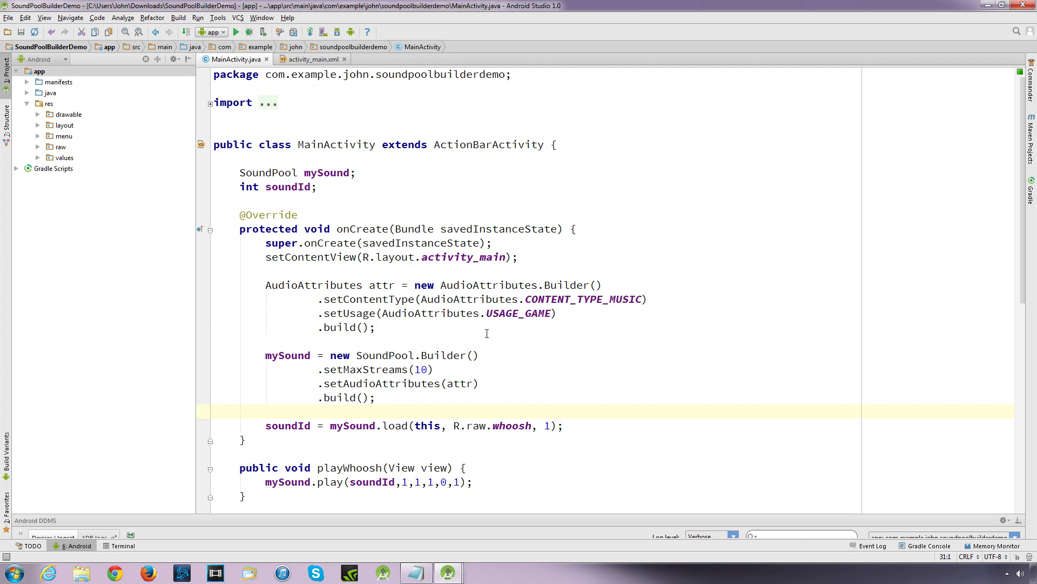
mouse_move(488, 342)
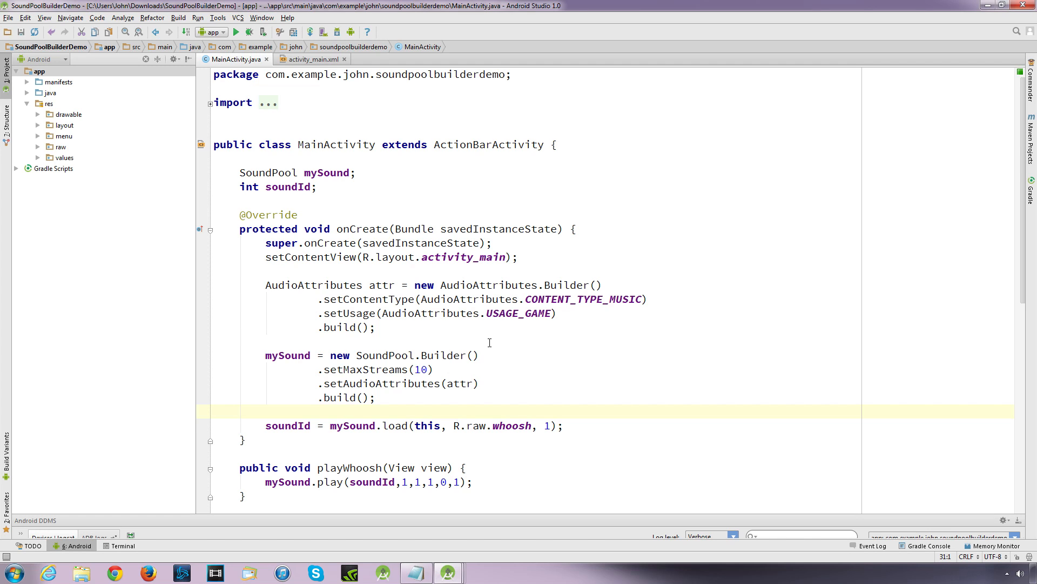
mouse_move(492, 350)
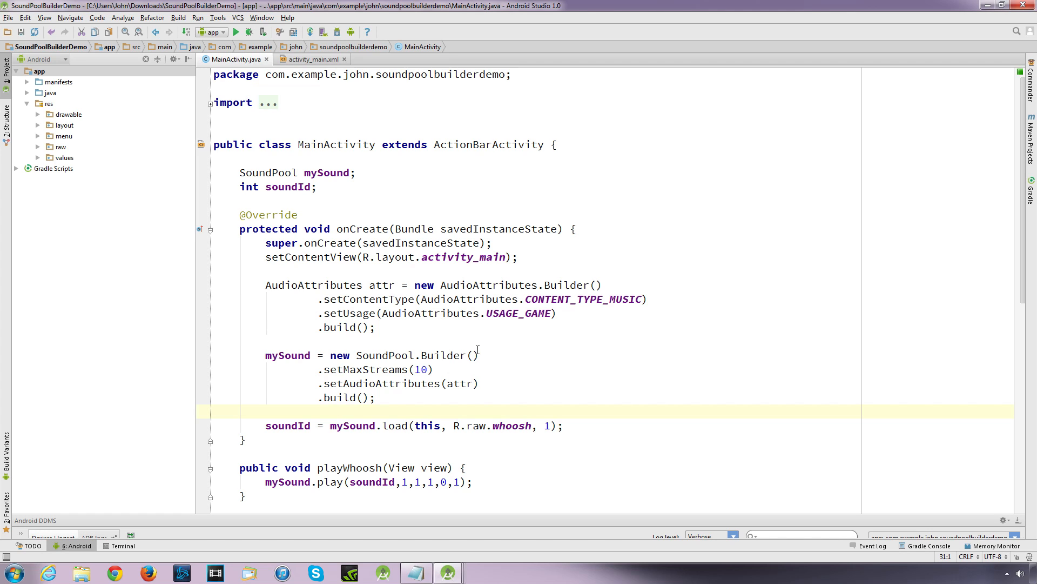
mouse_move(488, 367)
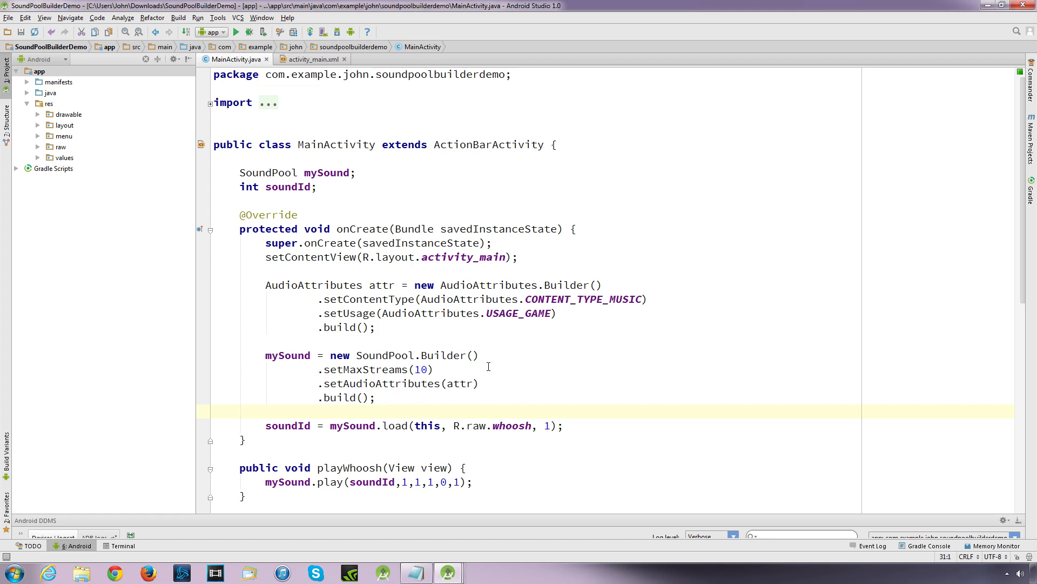
mouse_move(447, 347)
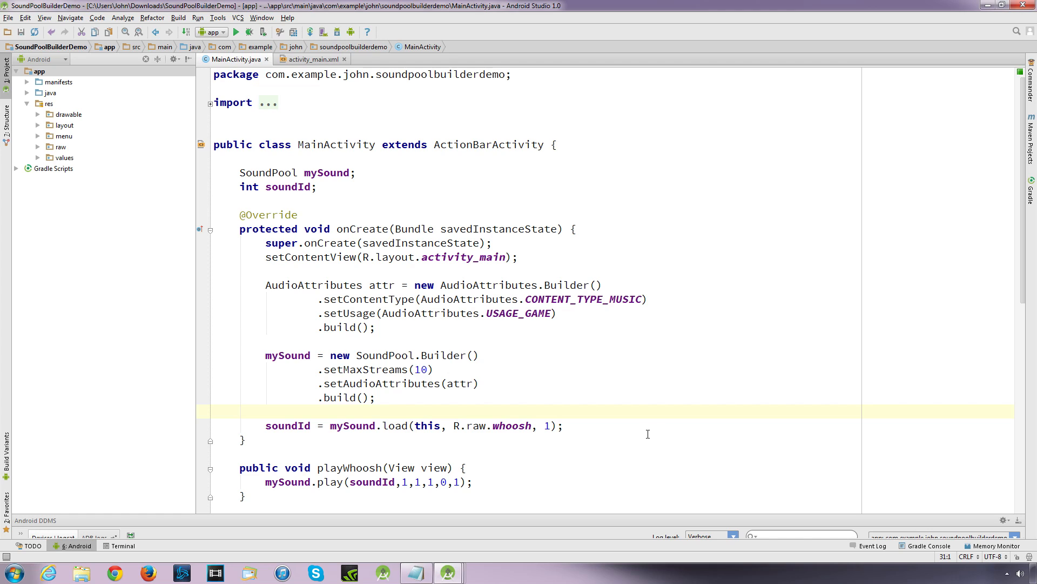
mouse_move(623, 428)
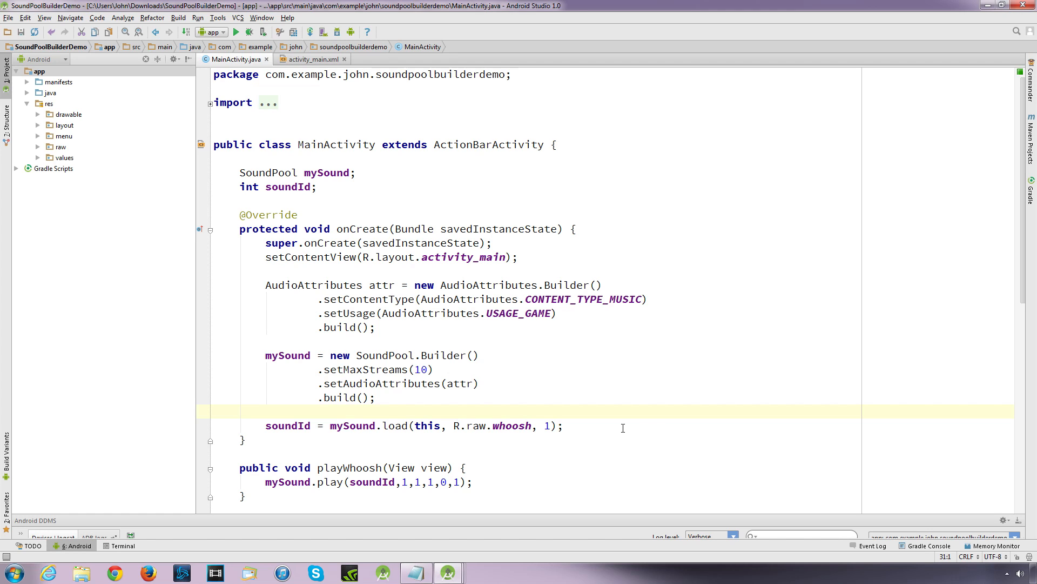